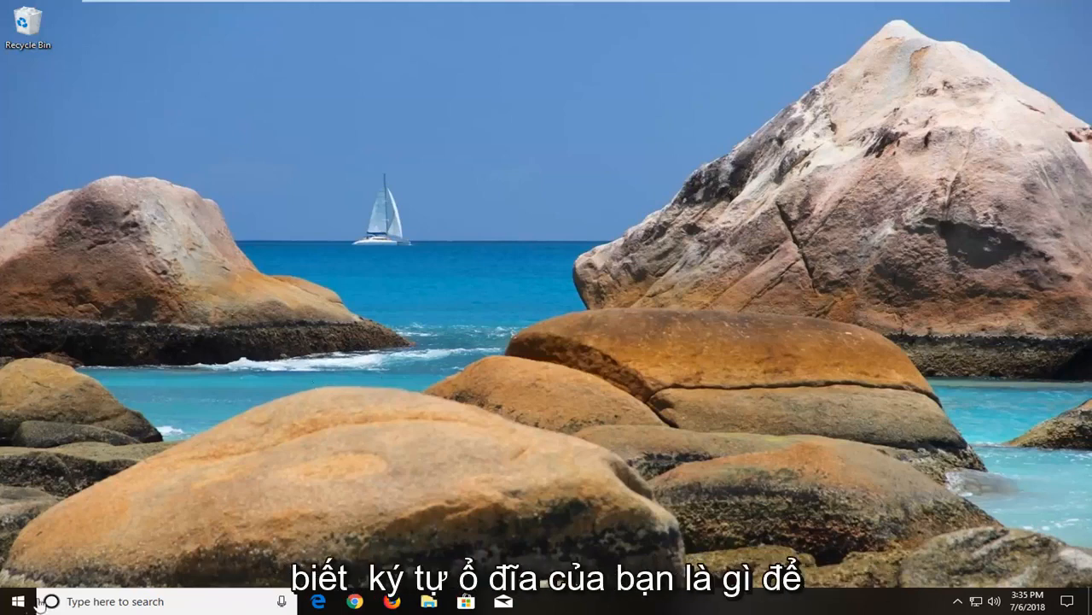
- Search Start for 'command' and run Command Prompt as administrator, approving the UAC prompt
left_click(12, 601)
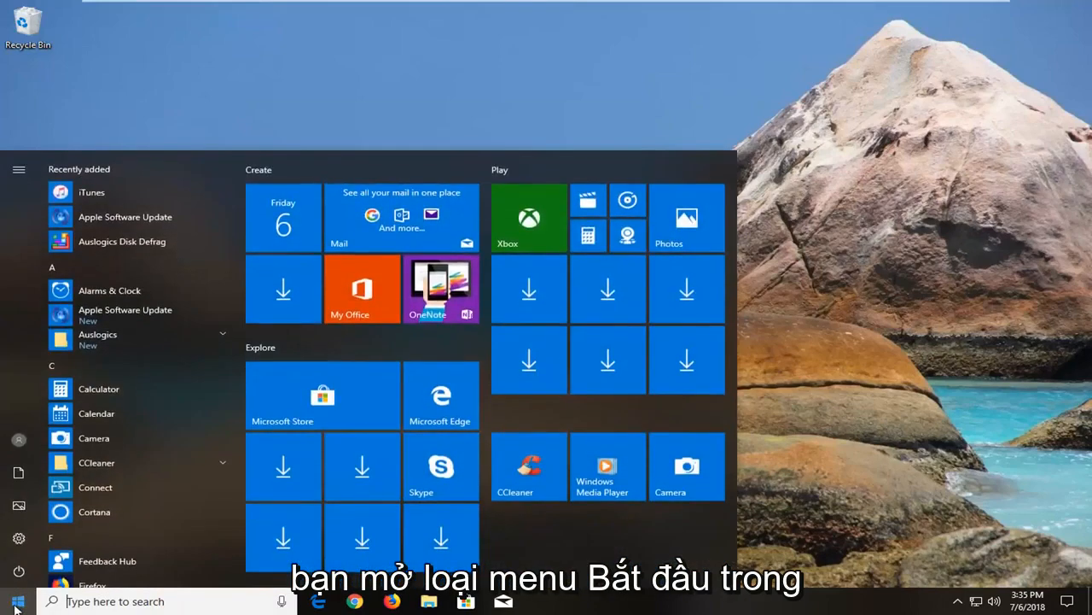
type("computer")
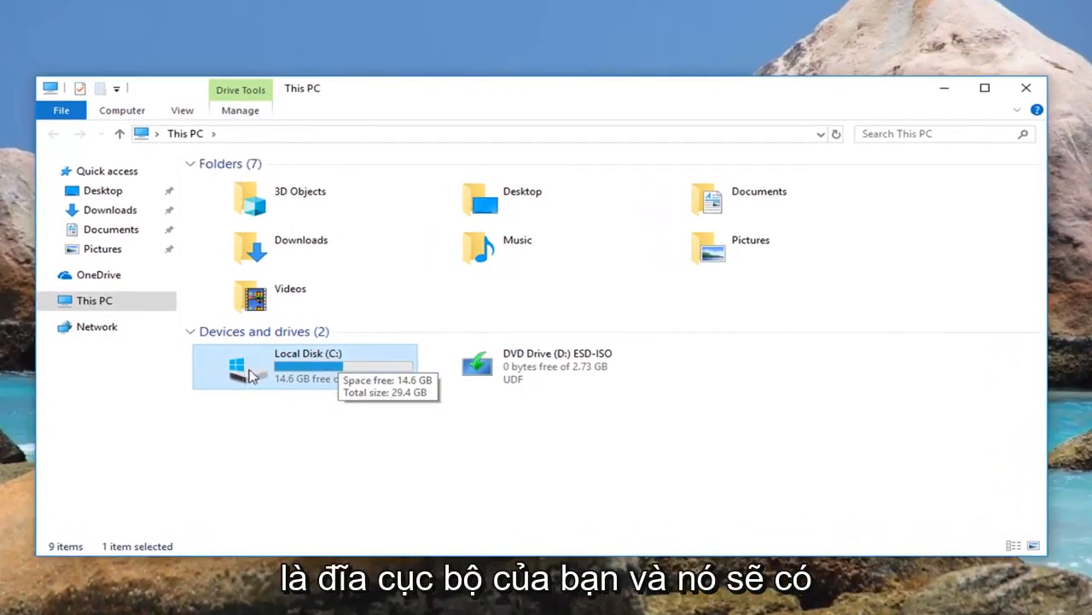
mouse_move(220, 397)
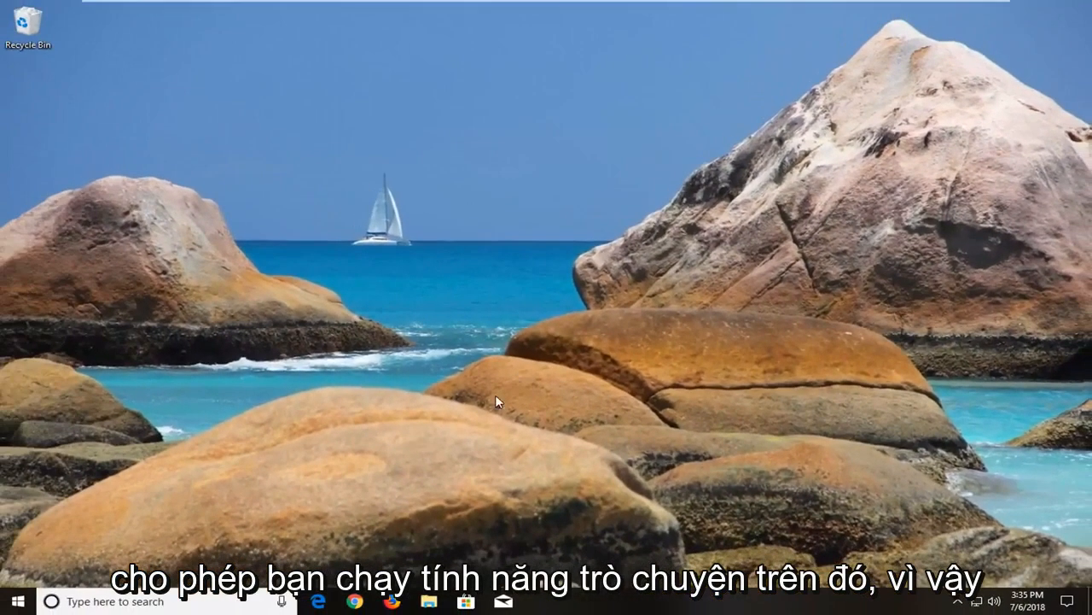
left_click(12, 601)
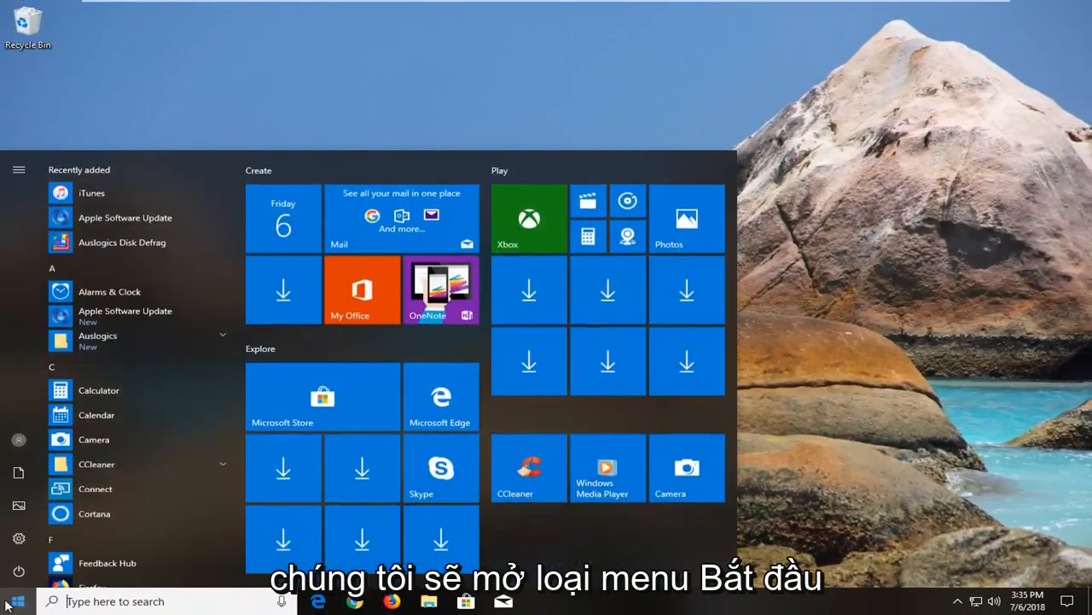
type("command prmpt")
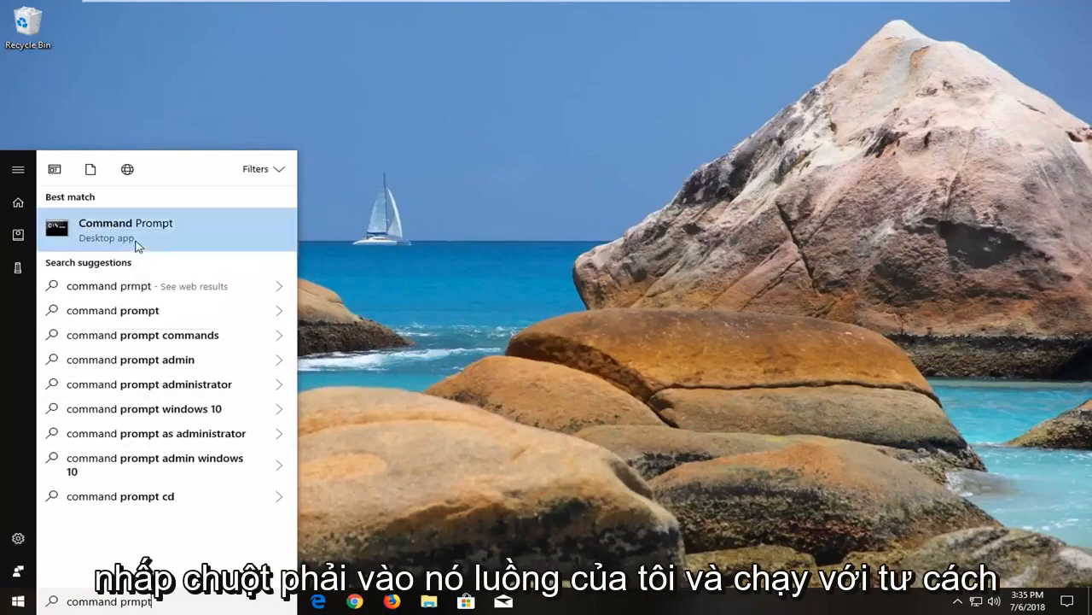
left_click(125, 229)
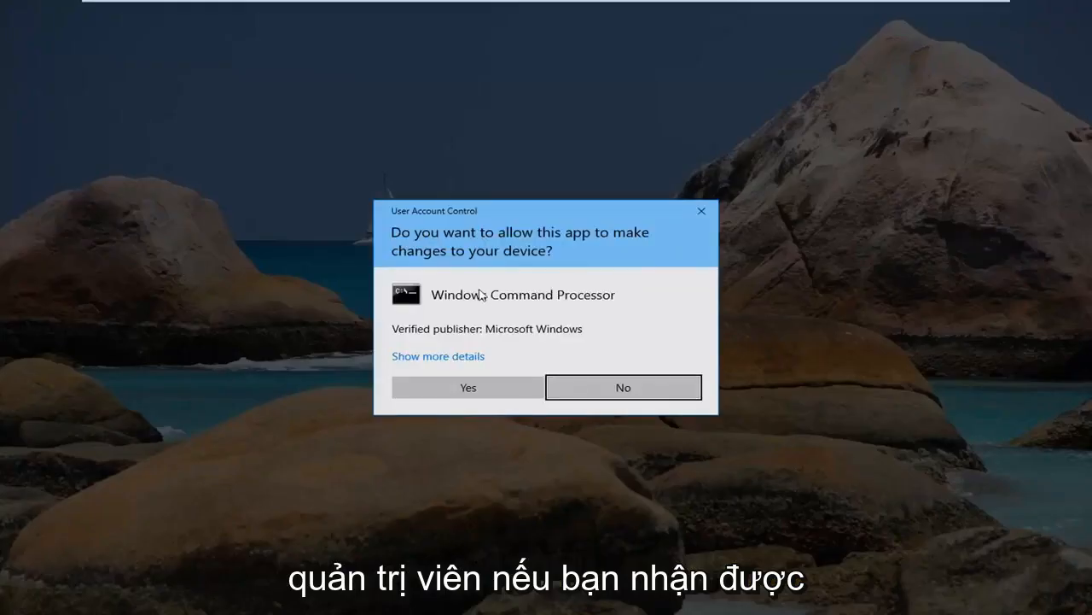
left_click(622, 387)
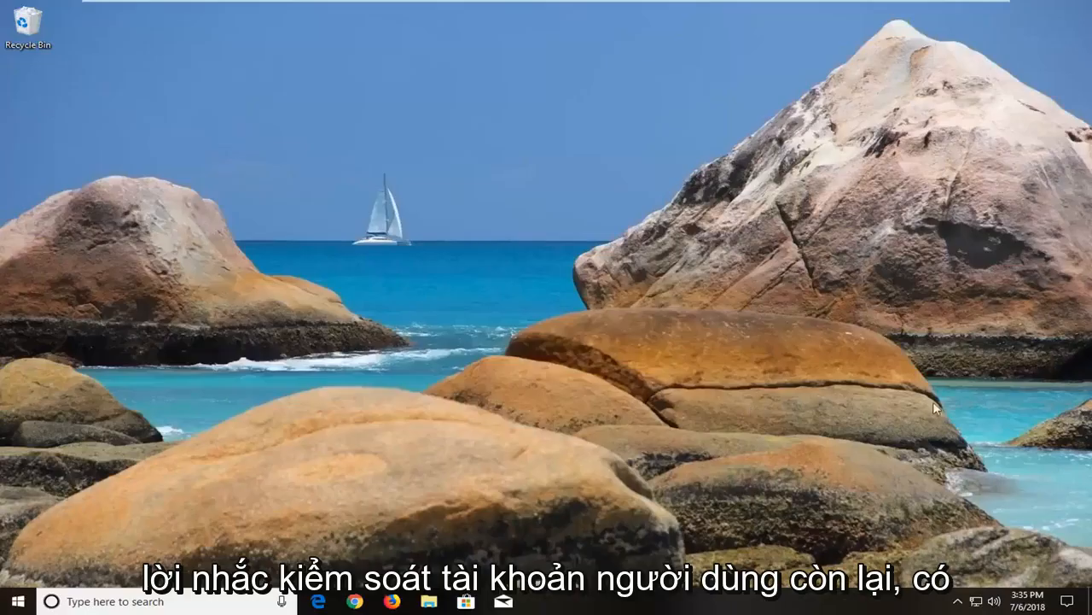
left_click(542, 600)
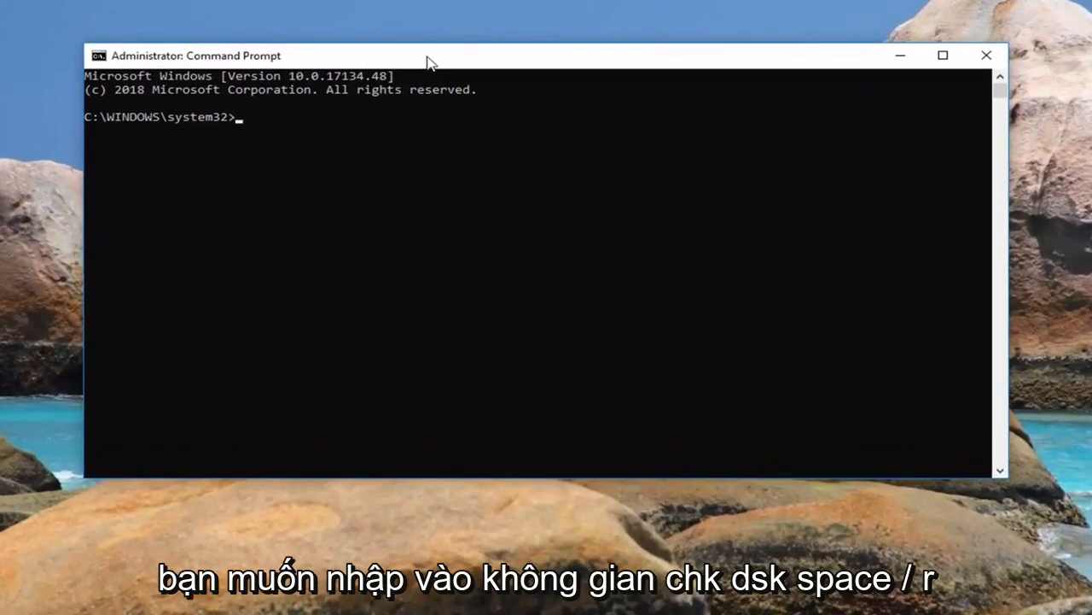
- Run 'chkdsk /r C:' to check drive C: for errors and bad sectors
type("chkdsk /")
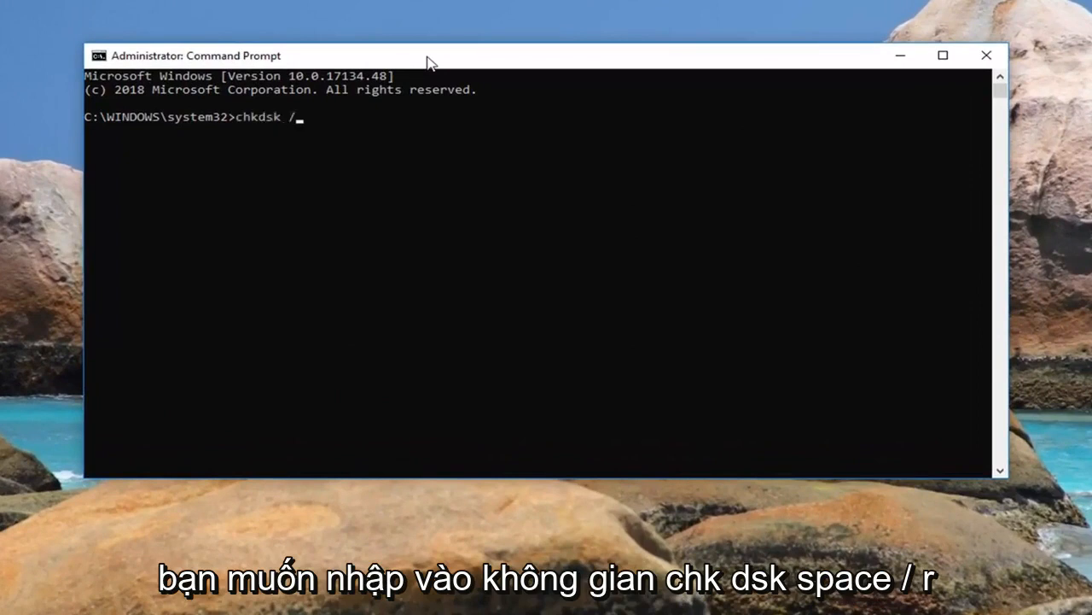
type("r")
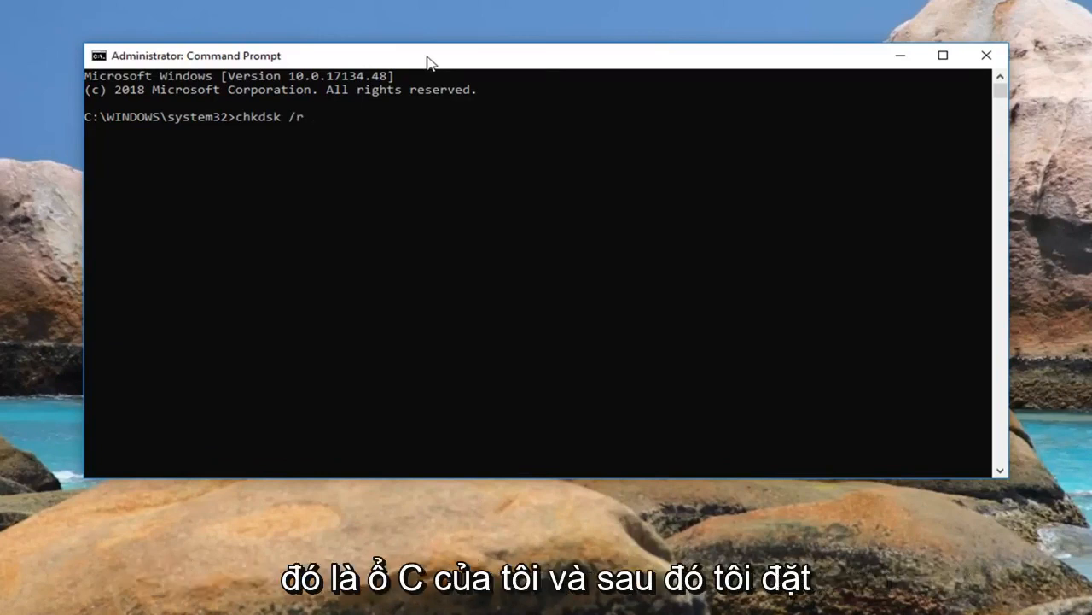
type("C:")
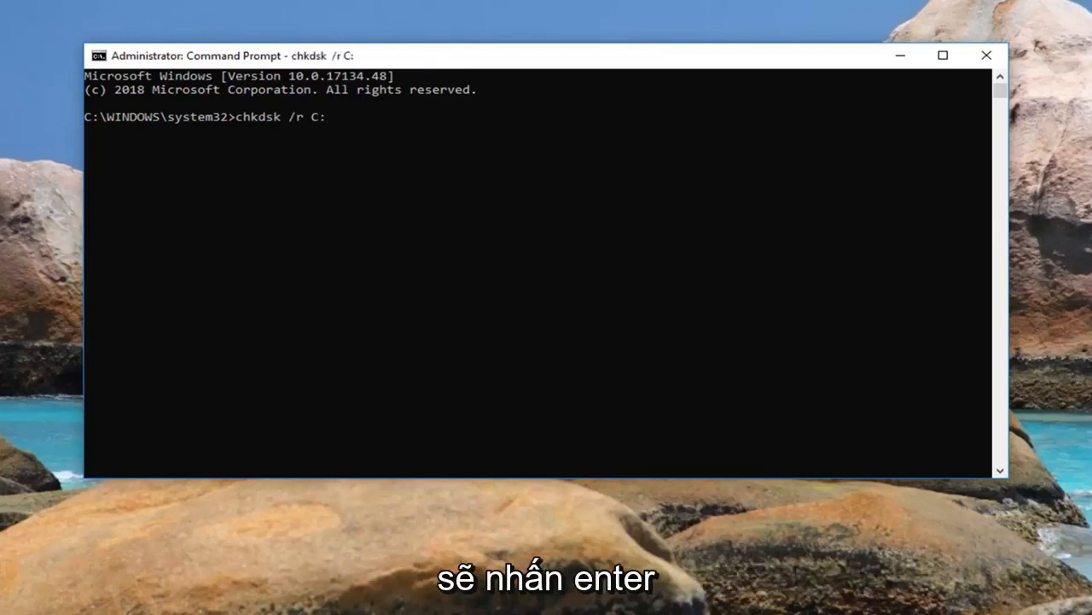
key("enter")
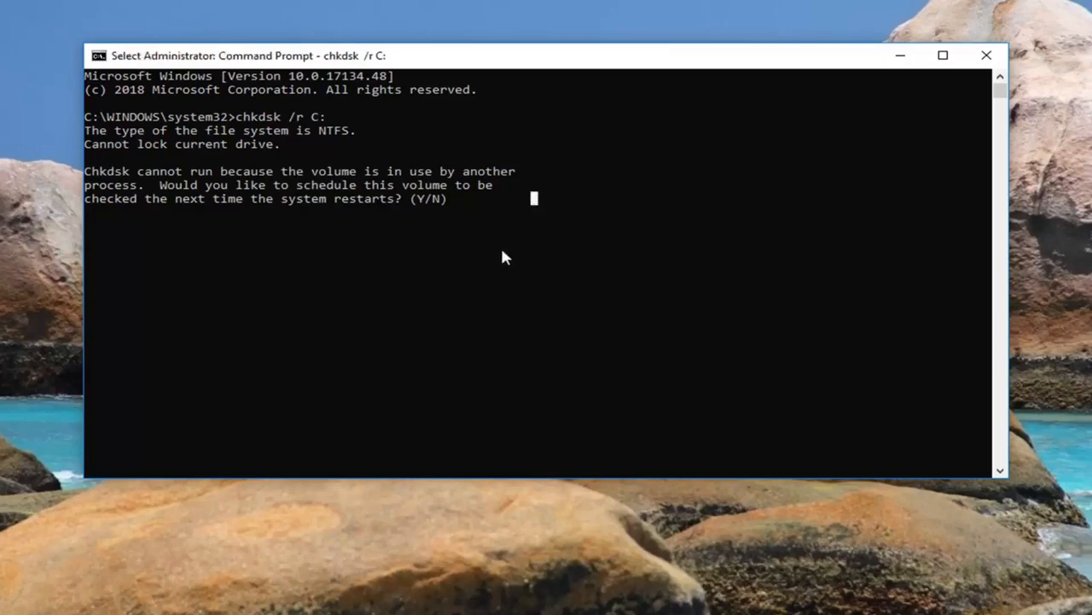
- Answer 'y' so the C: volume check runs at the next restart
type("y")
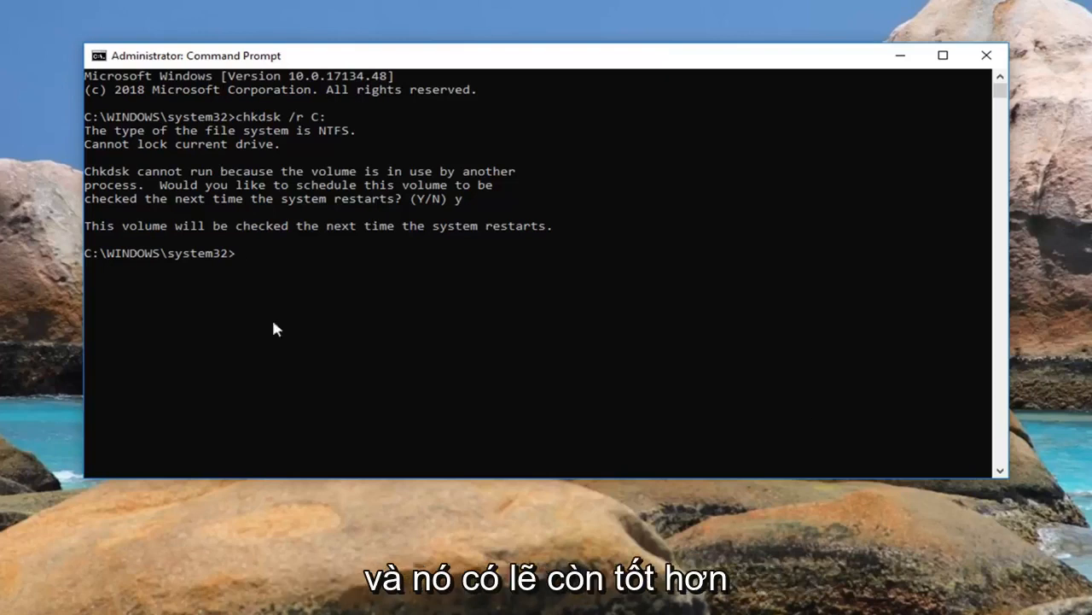
mouse_move(657, 306)
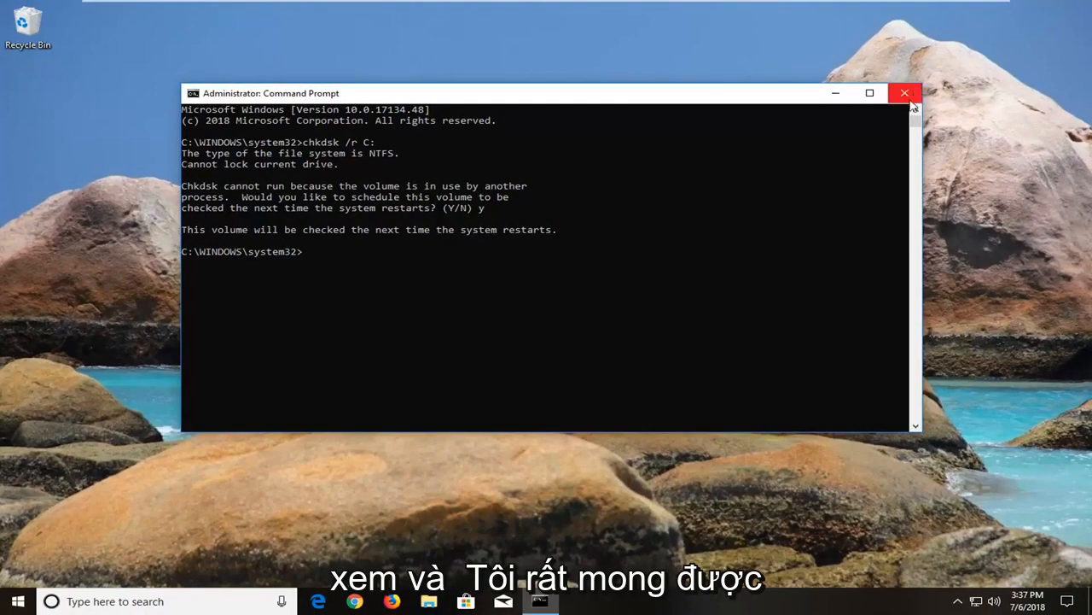
- Close the Administrator Command Prompt window to return to the desktop
left_click(904, 92)
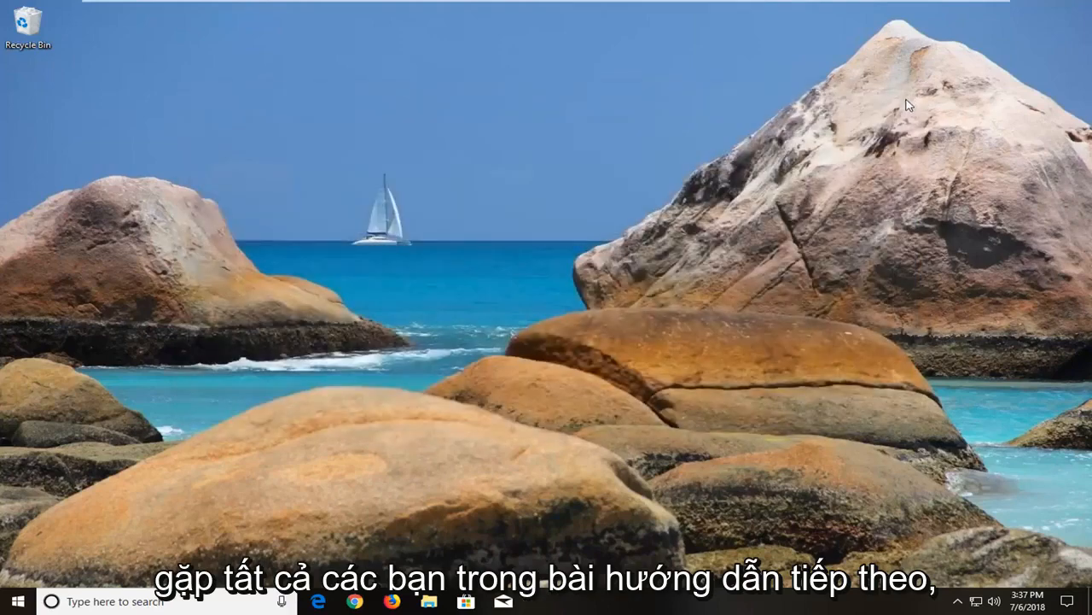